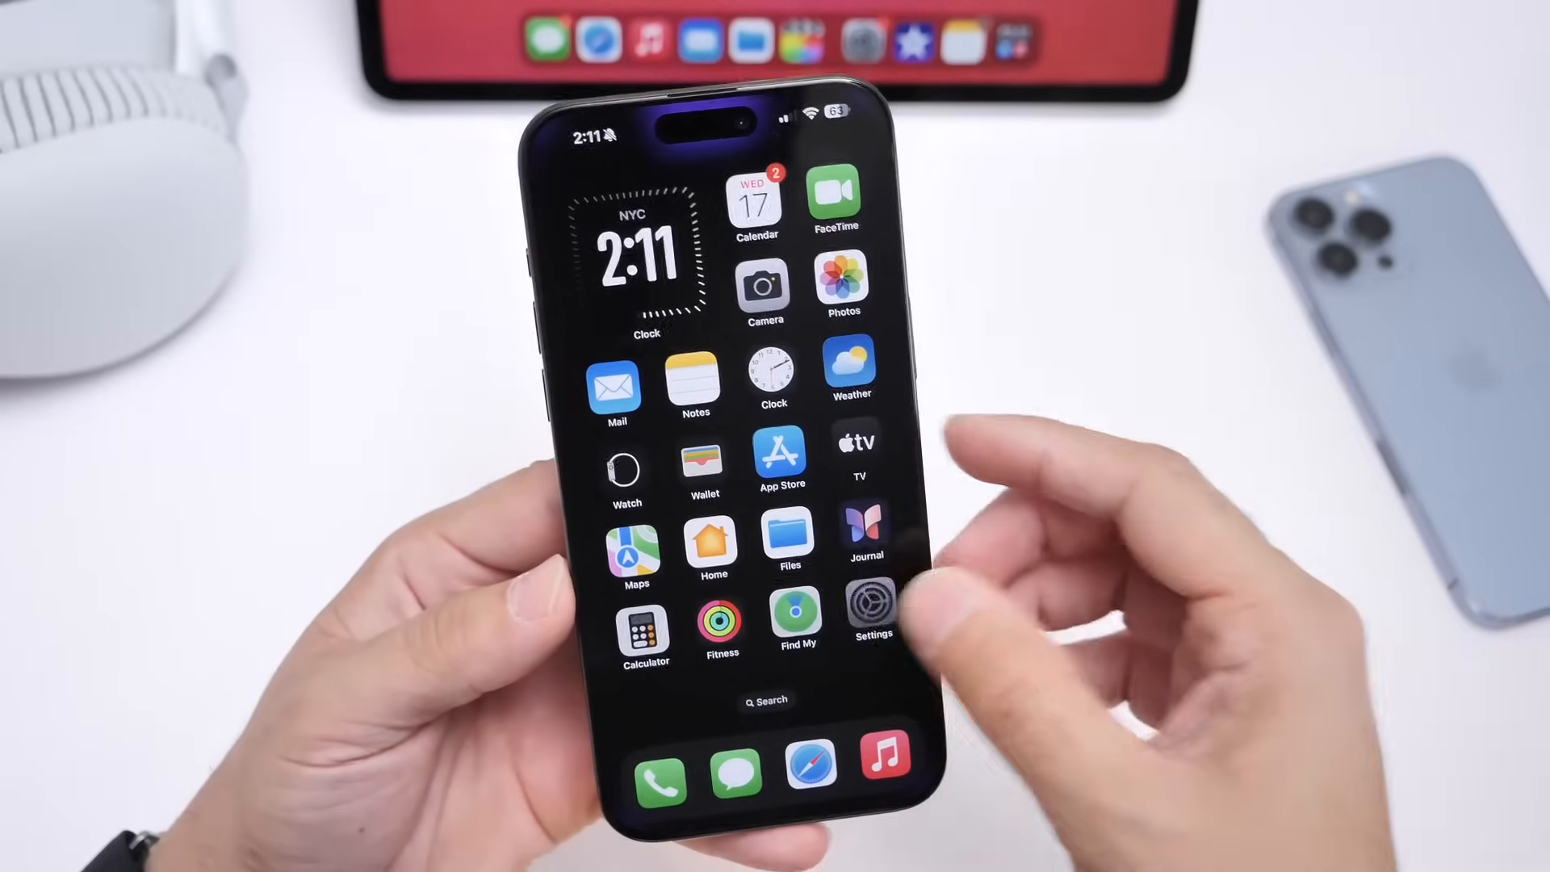
- Open the iPhone's Settings and enter the General section
click(870, 614)
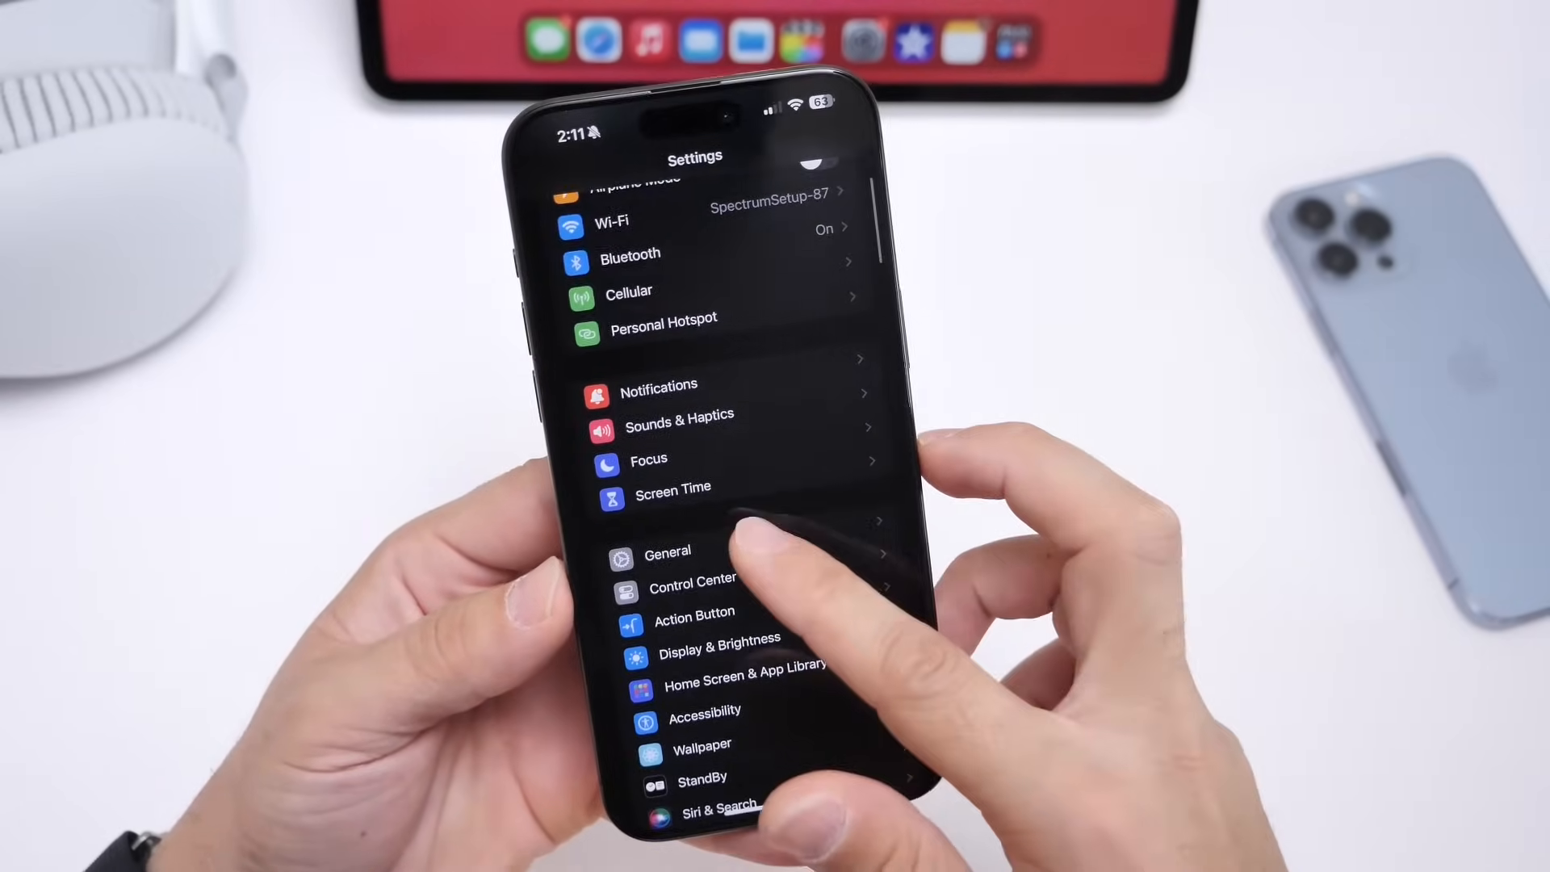
click(669, 552)
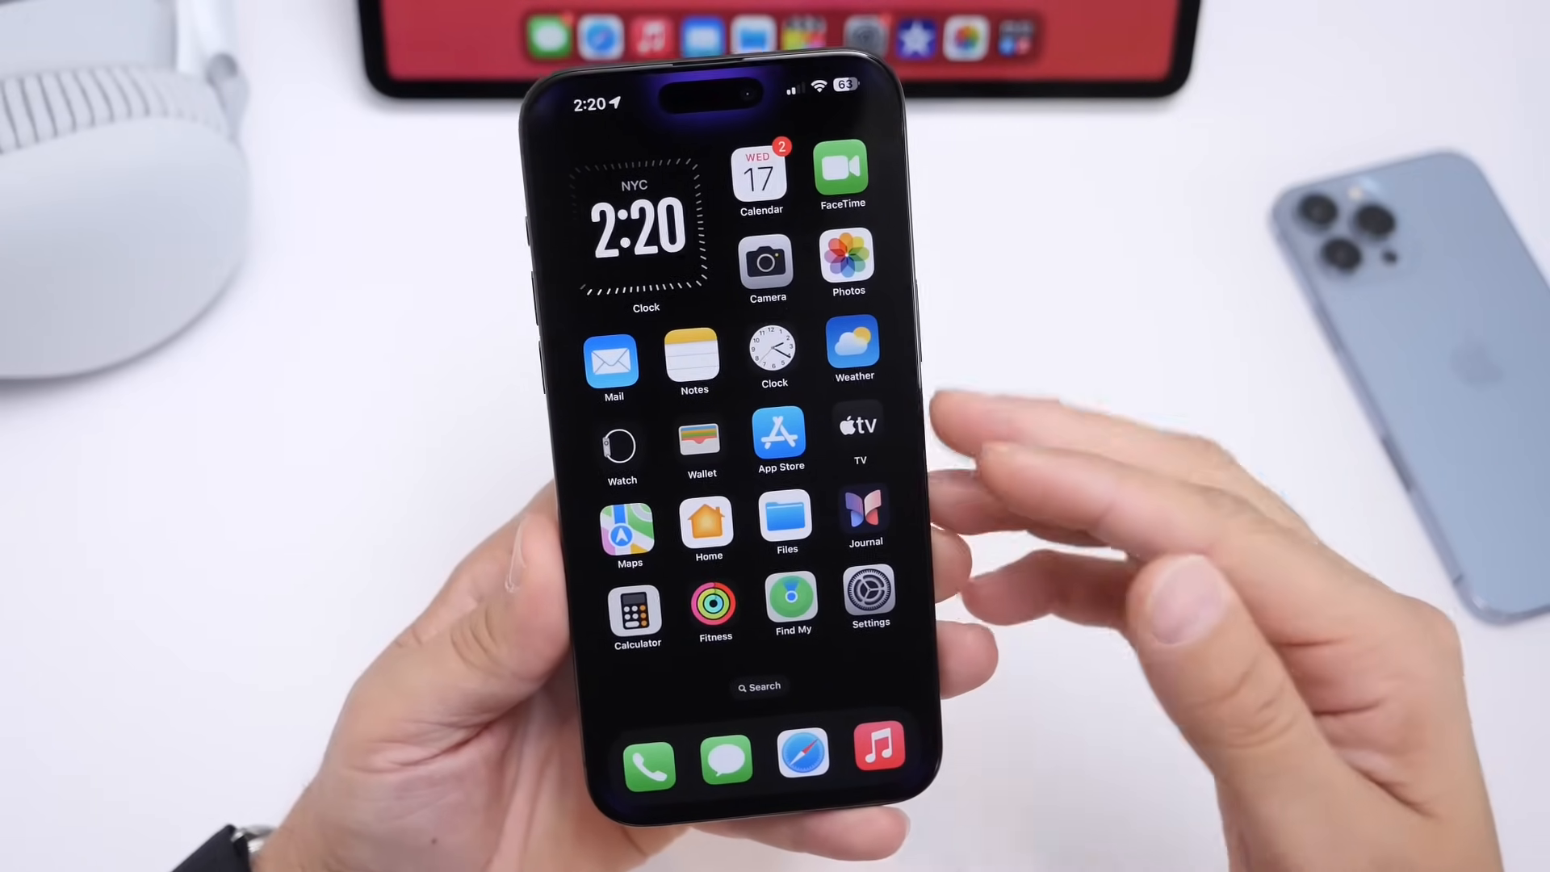
- Open the Clock app on the Stopwatch tab reading 00:00.00
click(774, 350)
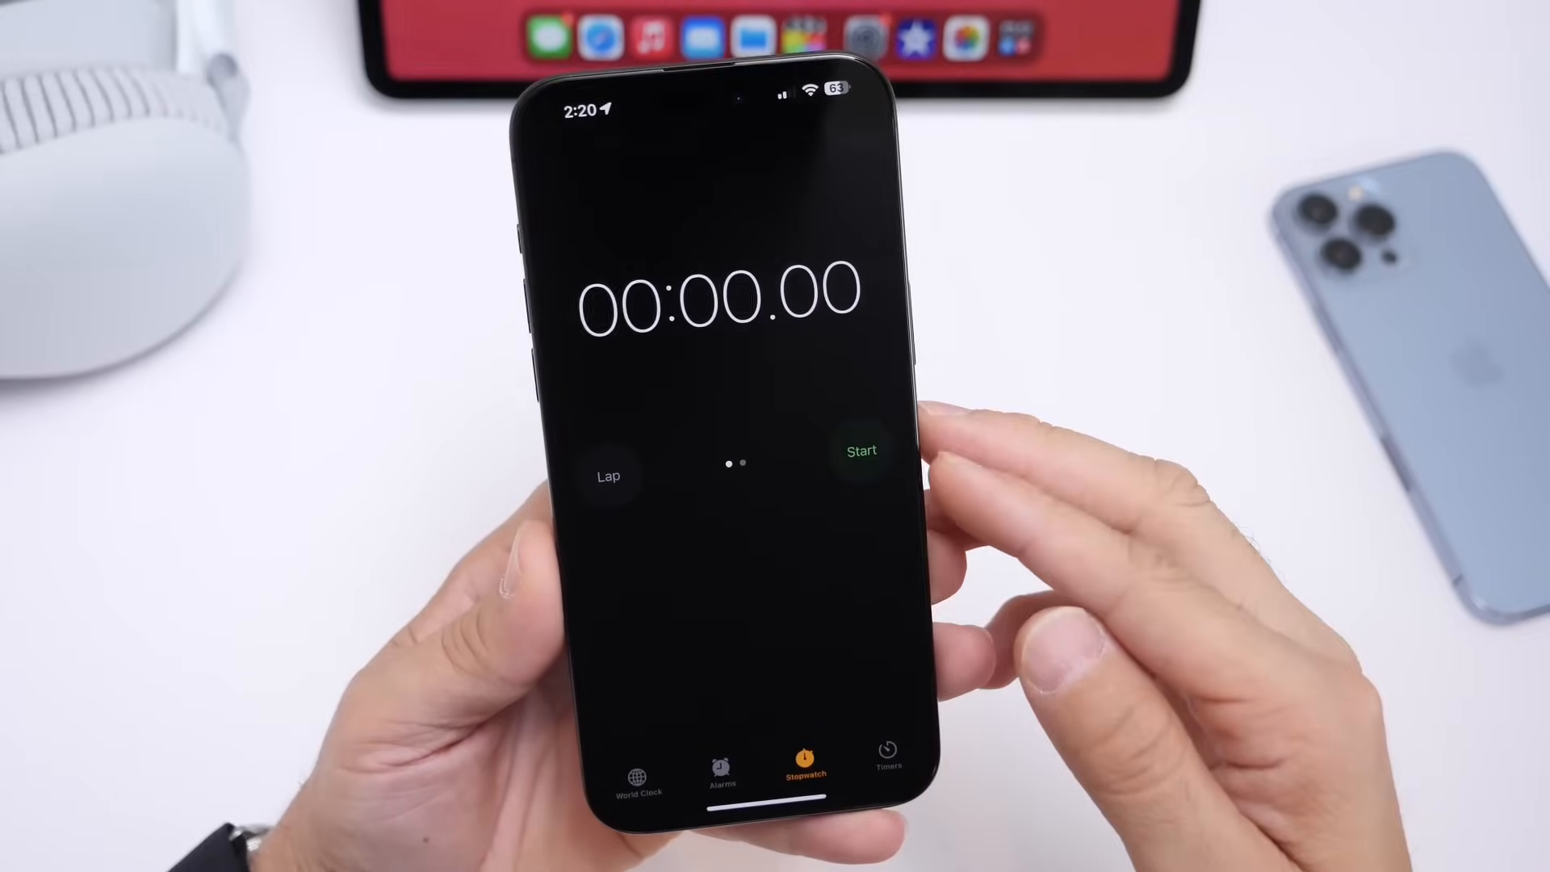
click(857, 451)
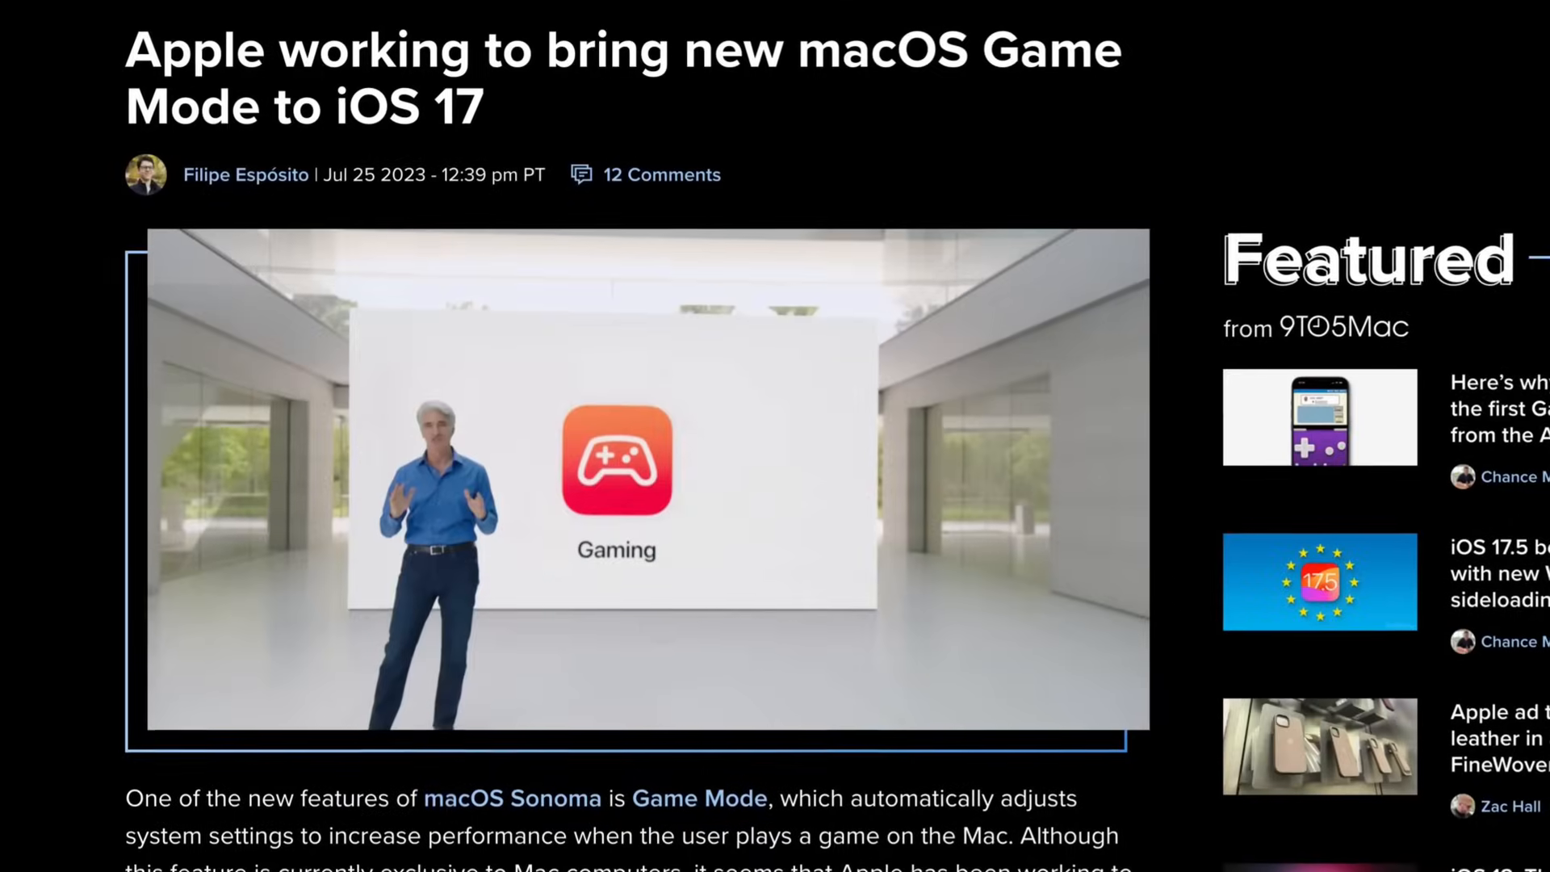
- Scroll through the 9to5Mac Game Mode article, then open Calendar showing April and May 2024
scroll(down, 3)
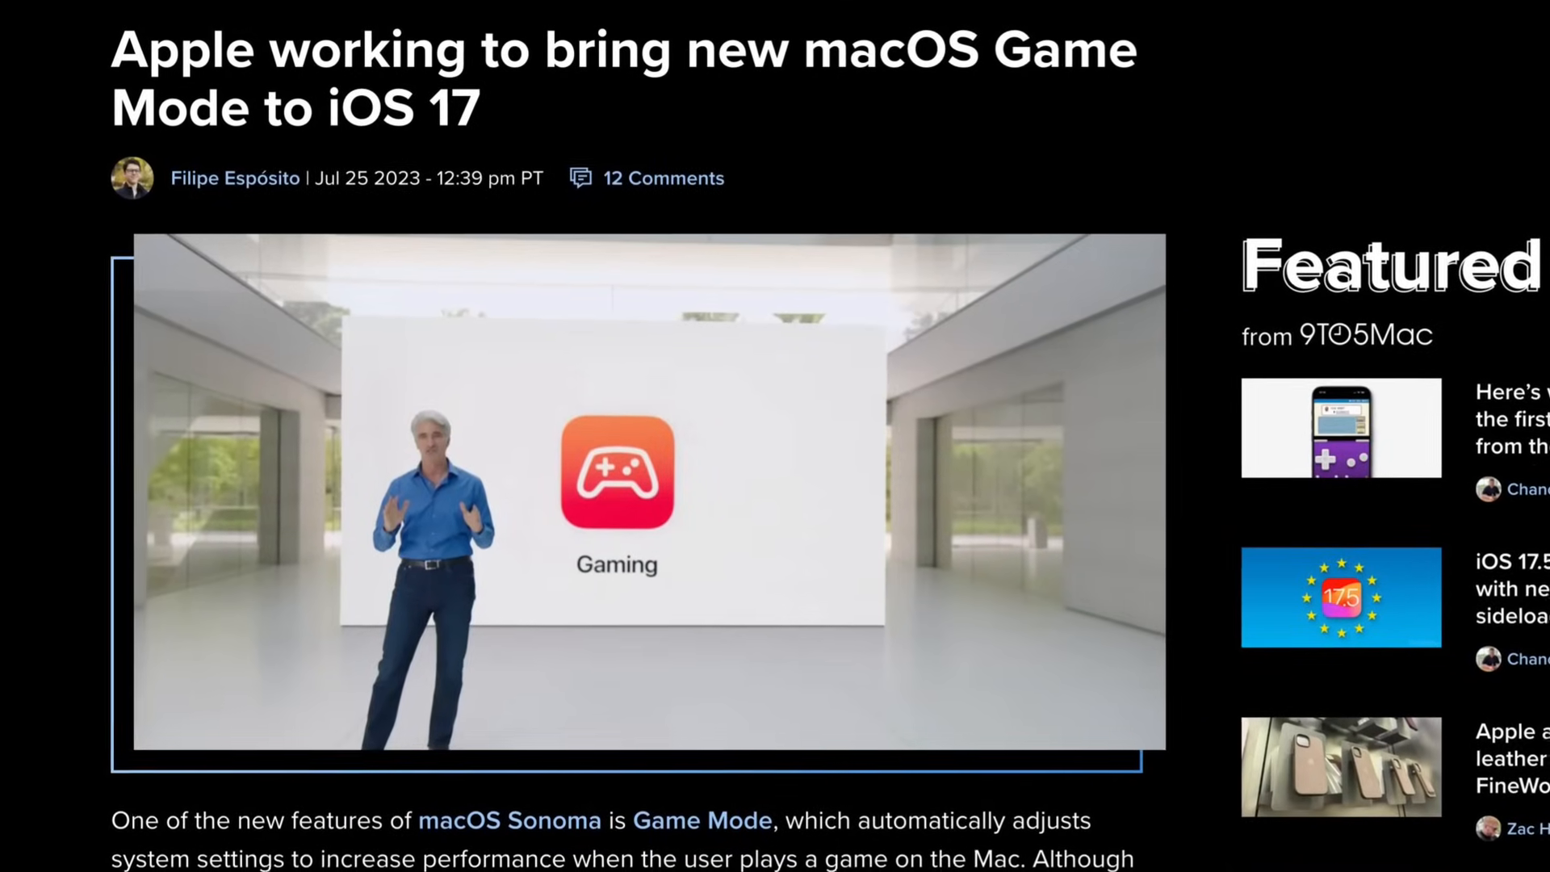
scroll(down, 3)
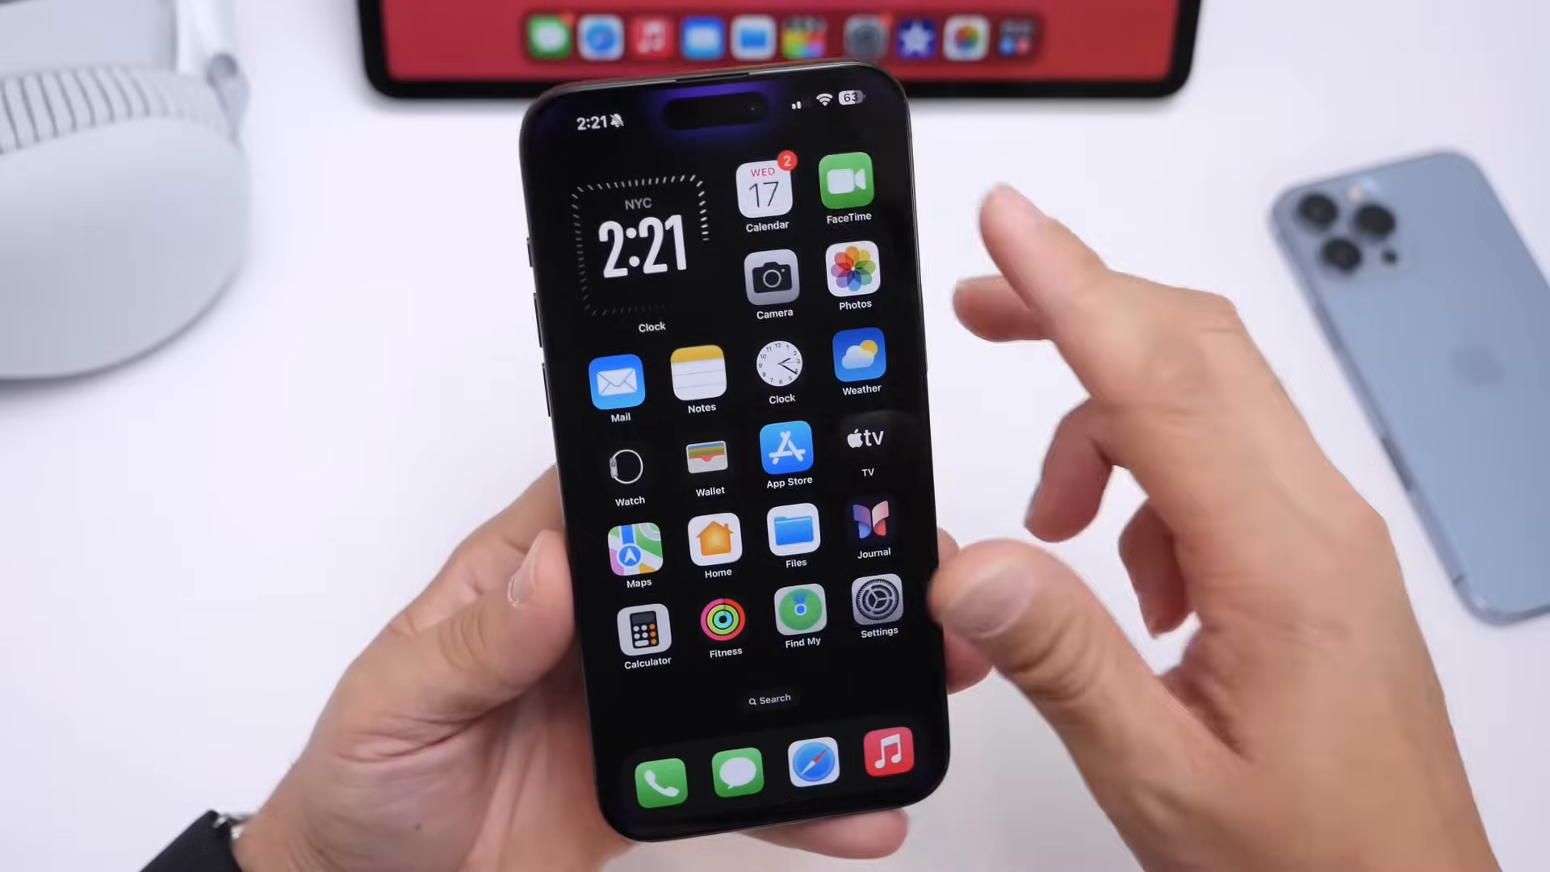
click(766, 187)
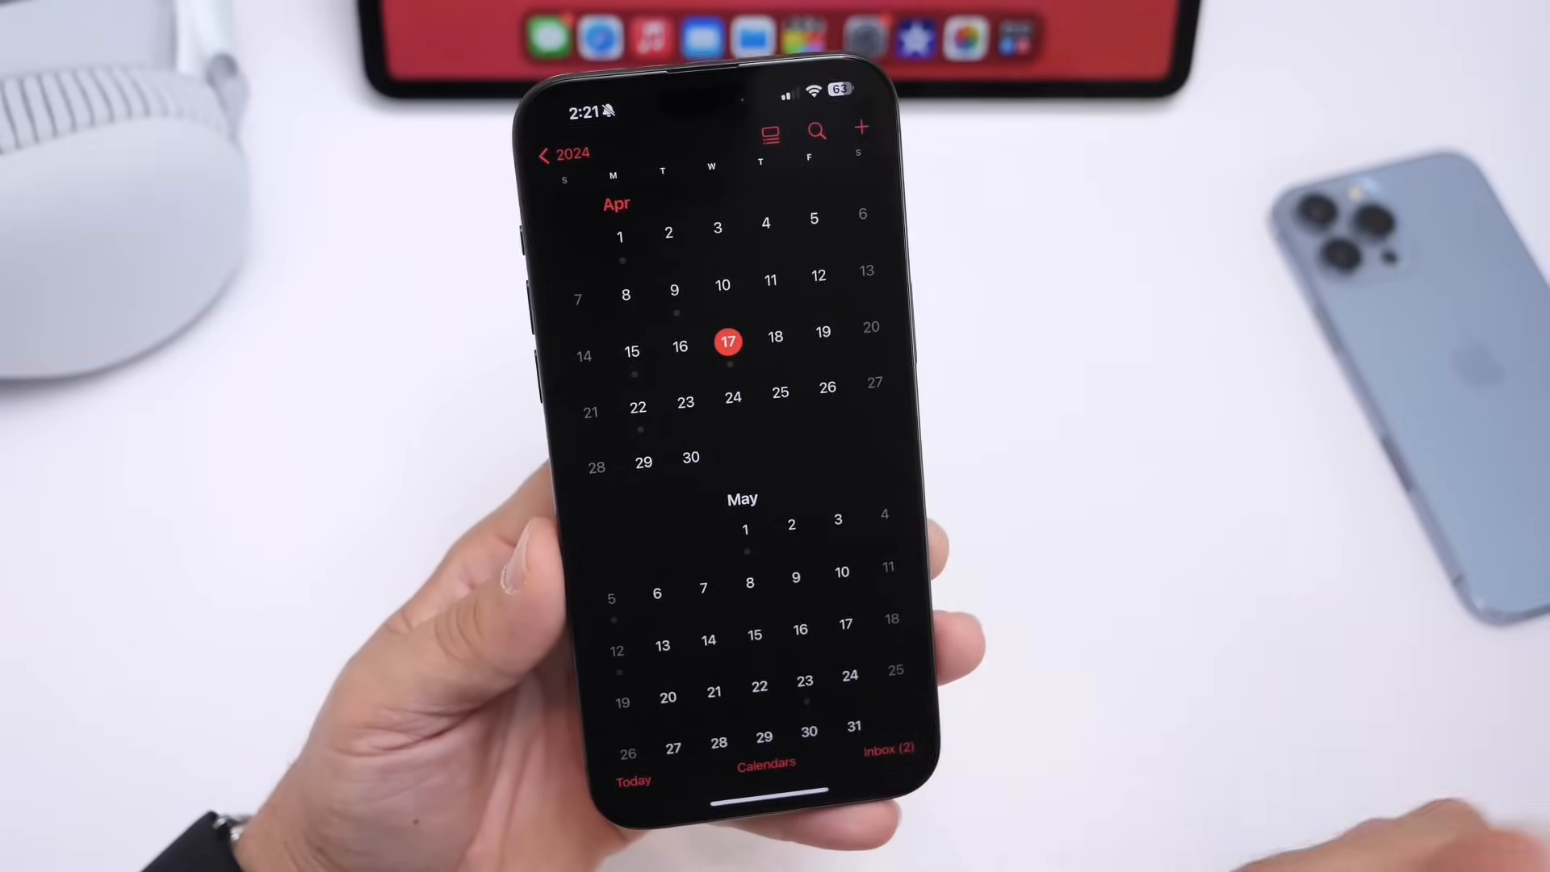